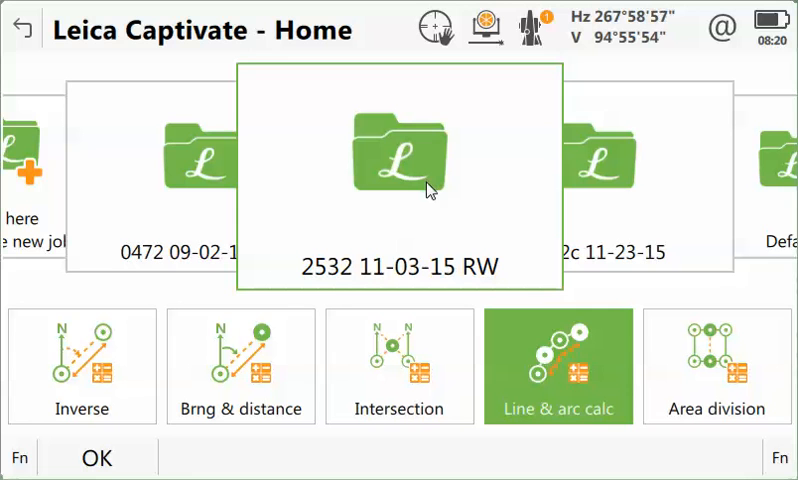
{"action": "mouse_move", "coordinate": [540, 378]}
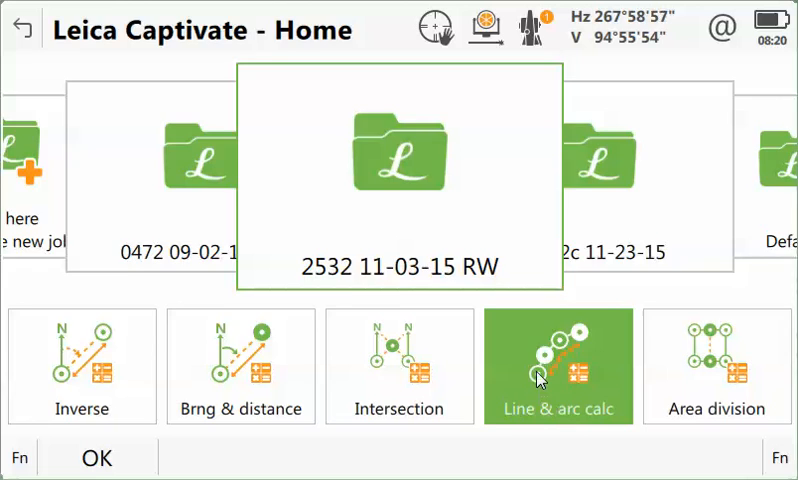
Open the Line & arc calc tile and start creating an arc from three points.
{"action": "left_click", "coordinate": [558, 366]}
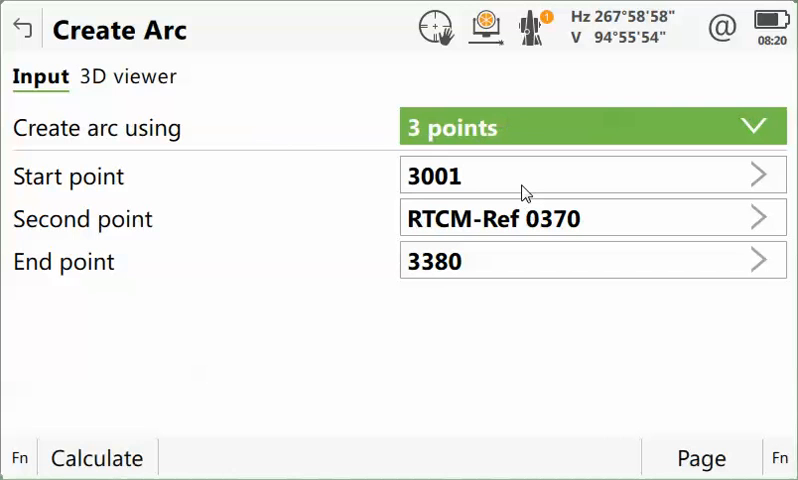
Tap the arc's Start point field to show surveyed points in the 3D viewer.
{"action": "left_click", "coordinate": [127, 76]}
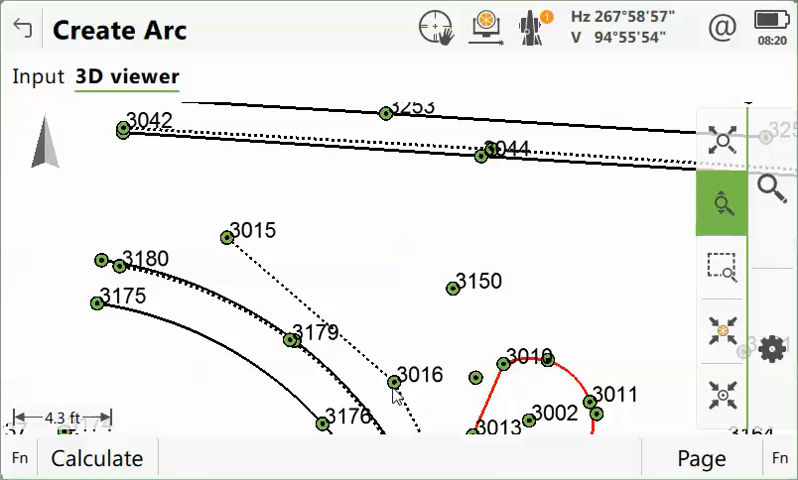
Pick point 3016 as the arc start and calculate the arc centre TS0001.
{"action": "left_click", "coordinate": [390, 381]}
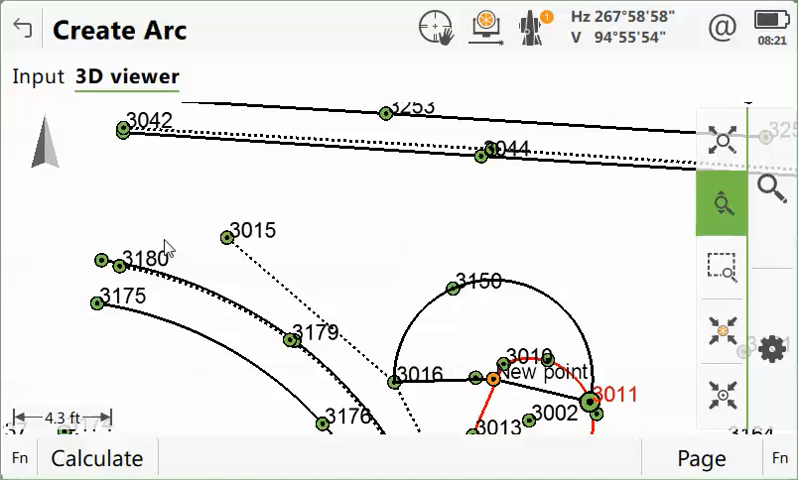
{"action": "left_click", "coordinate": [95, 457]}
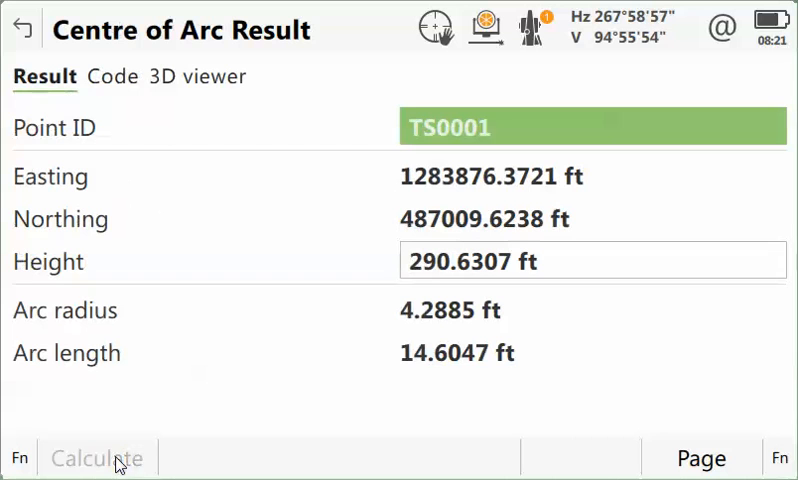
Store centre point TS0001 (radius 4.2885 ft) and return to Create Arc.
{"action": "left_click", "coordinate": [96, 458]}
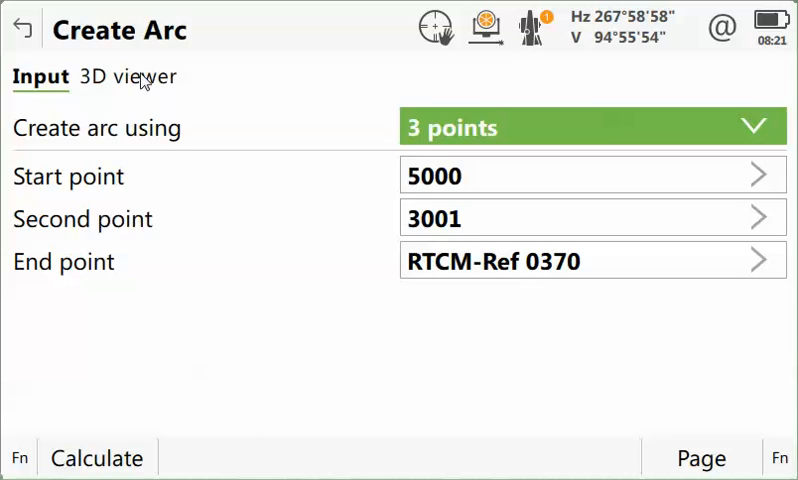
Switch back to the 3D viewer to pick a new arc start point.
{"action": "left_click", "coordinate": [128, 76]}
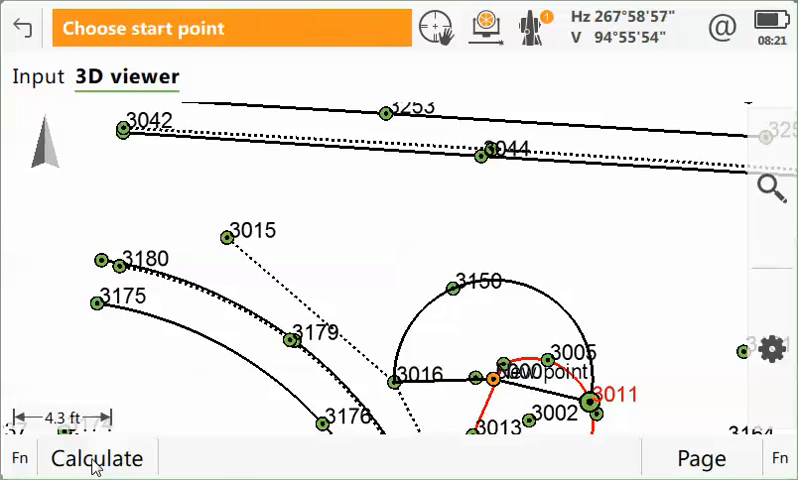